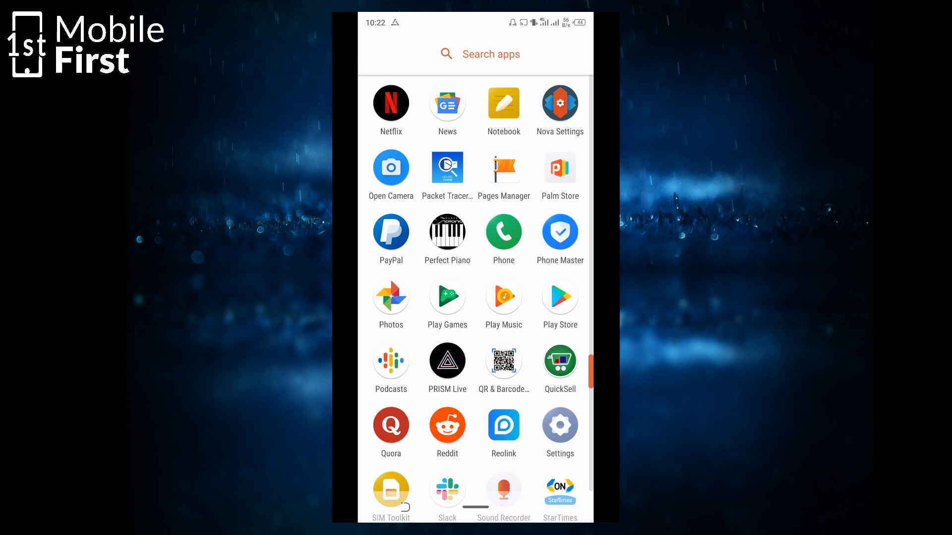
# Search the Play Store for 'notisave'.
pyautogui.click(495, 54)
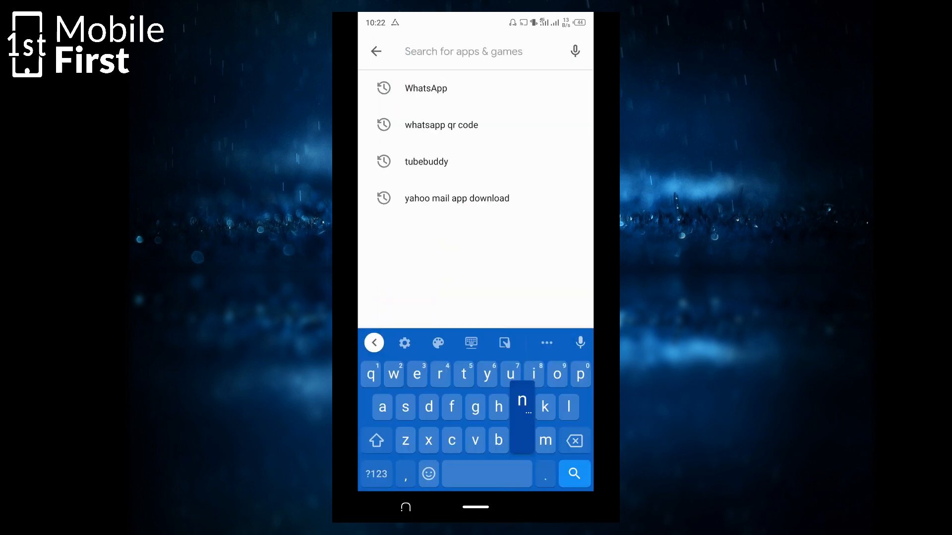
pyautogui.write('notisave')
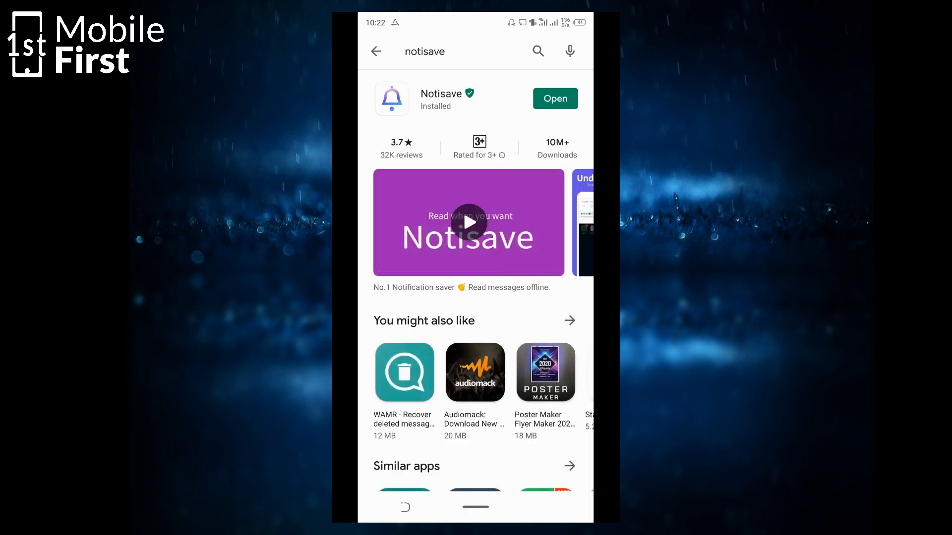
# Launch Notisave, grant notification access and allow photos, media and files.
pyautogui.click(553, 98)
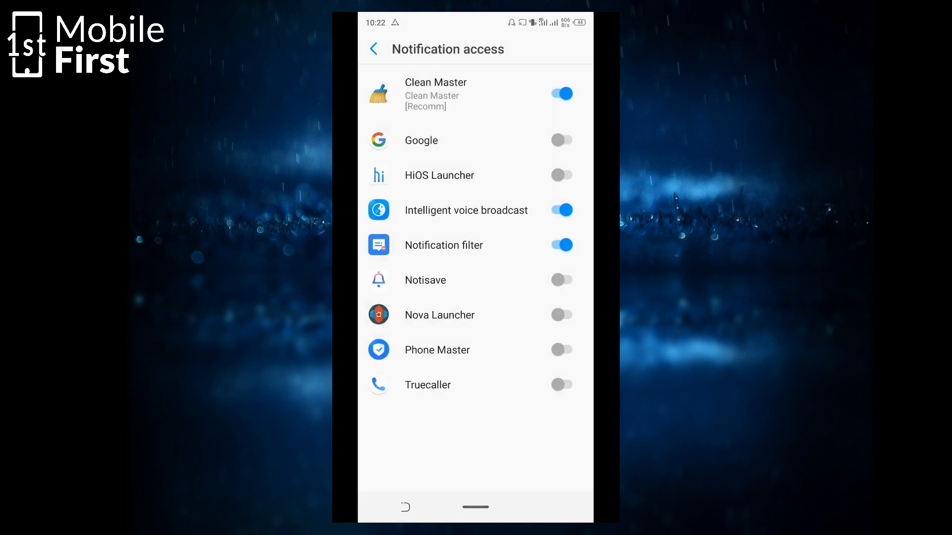
pyautogui.click(561, 280)
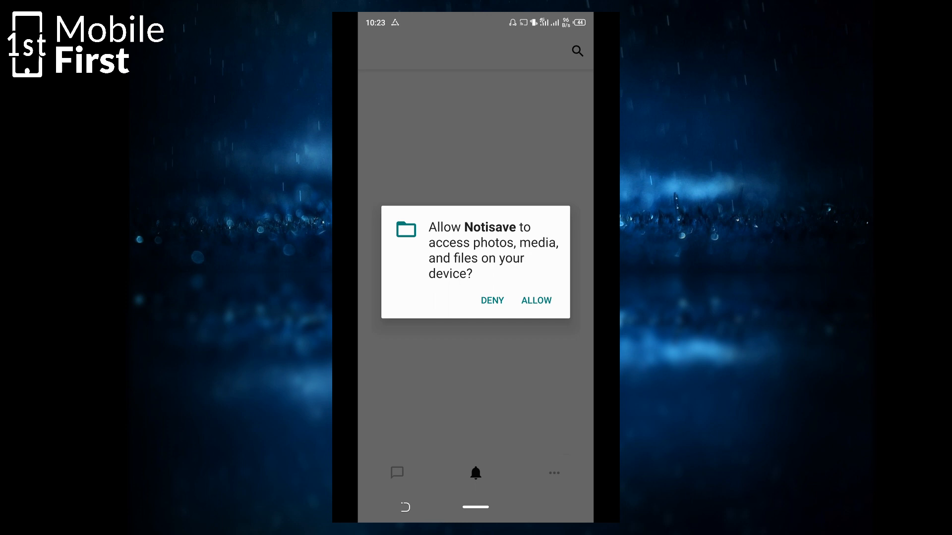
pyautogui.click(535, 300)
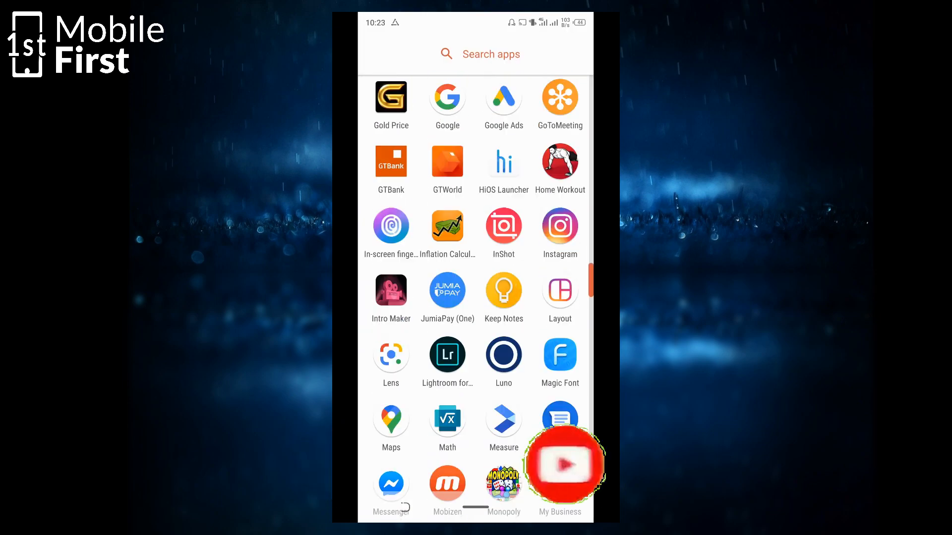
# Send 'This will be deleted soon' in the My Number chat.
pyautogui.click(564, 464)
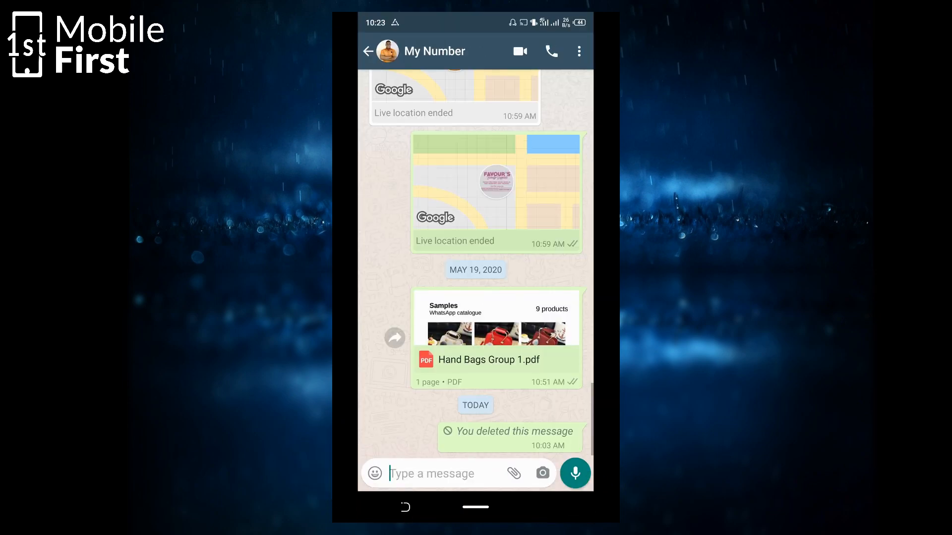
pyautogui.click(431, 473)
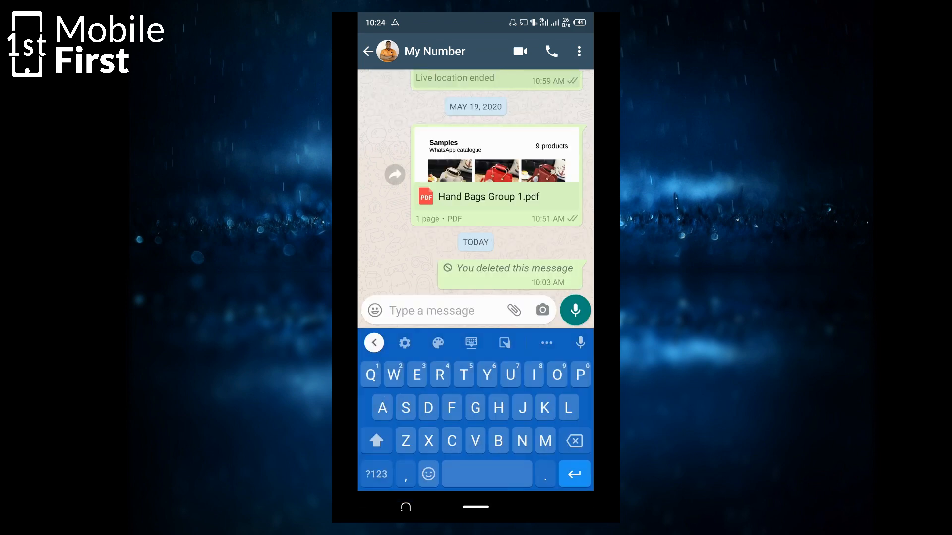
pyautogui.write('This will be del')
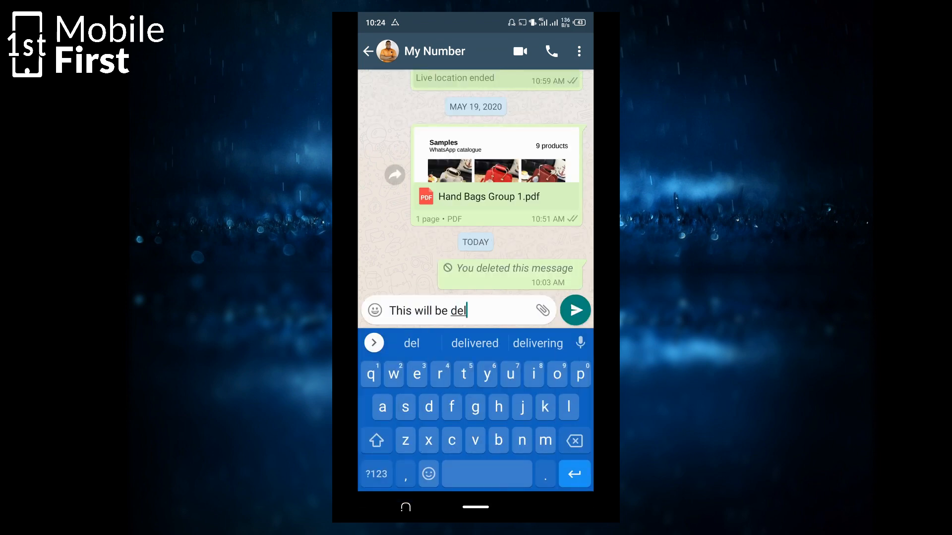
pyautogui.click(574, 310)
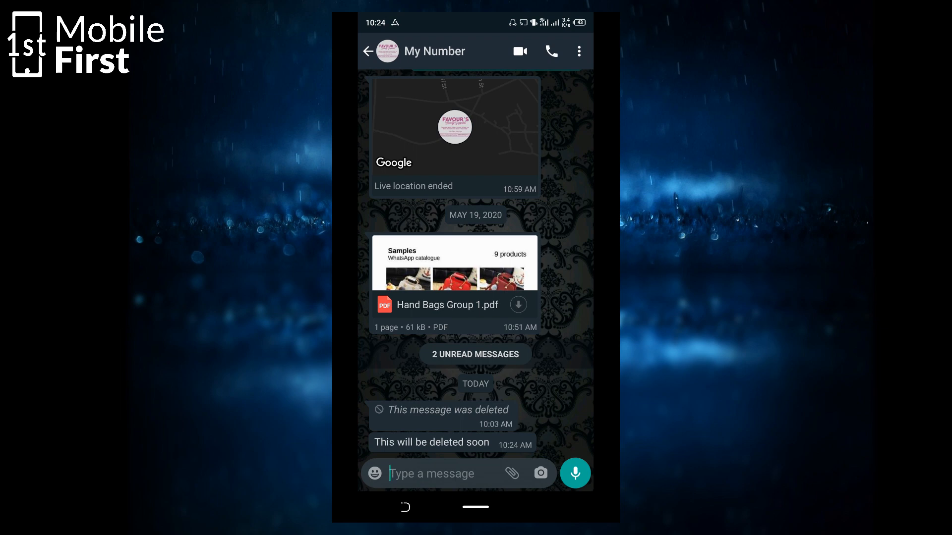
# Delete the 'This will be deleted soon' message for everyone.
pyautogui.click(368, 51)
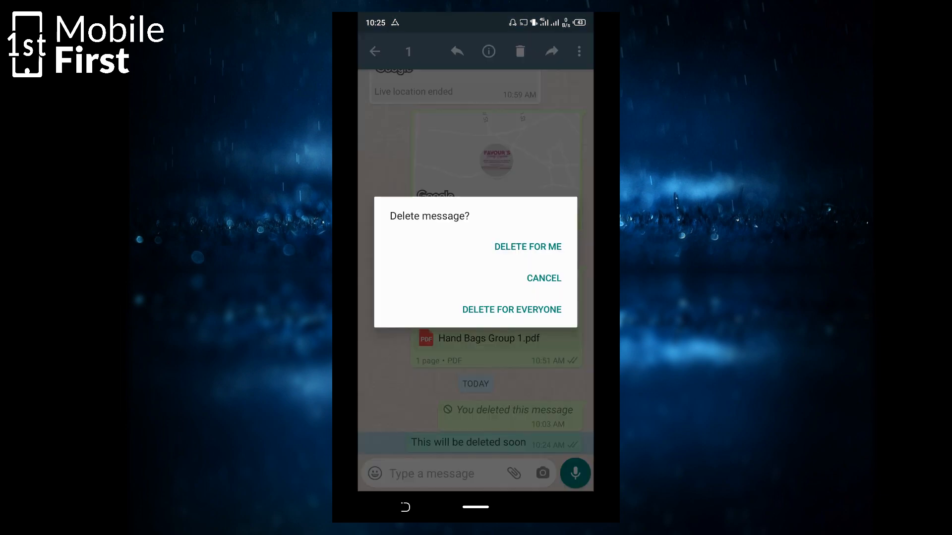
pyautogui.click(512, 309)
pyautogui.write('Say a new message to be sent')
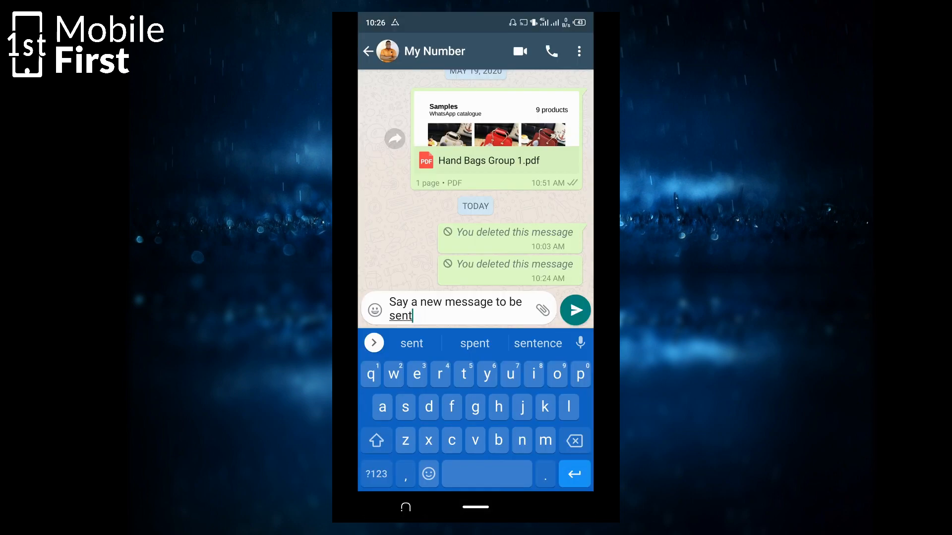
# Send 'Say a new message to be sent', then open My Number in Notisave.
pyautogui.click(574, 310)
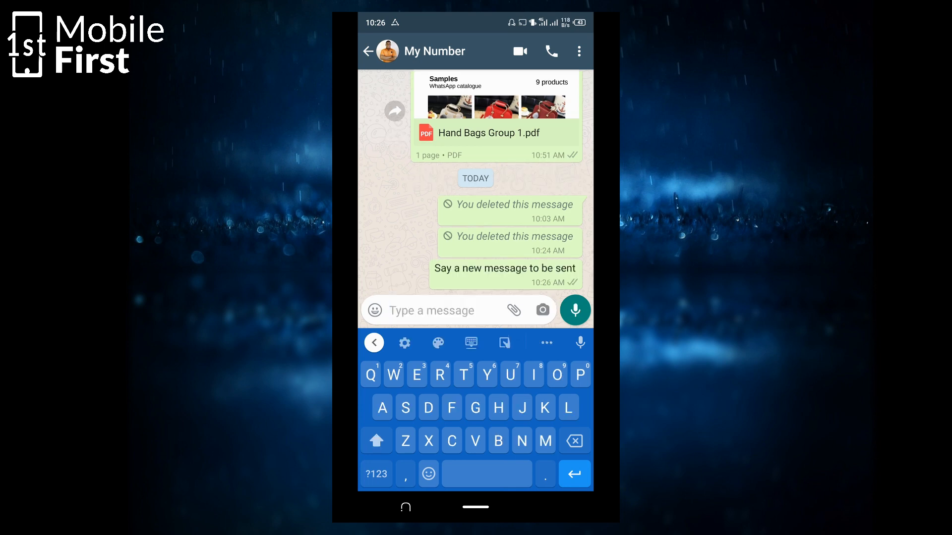
pyautogui.click(431, 310)
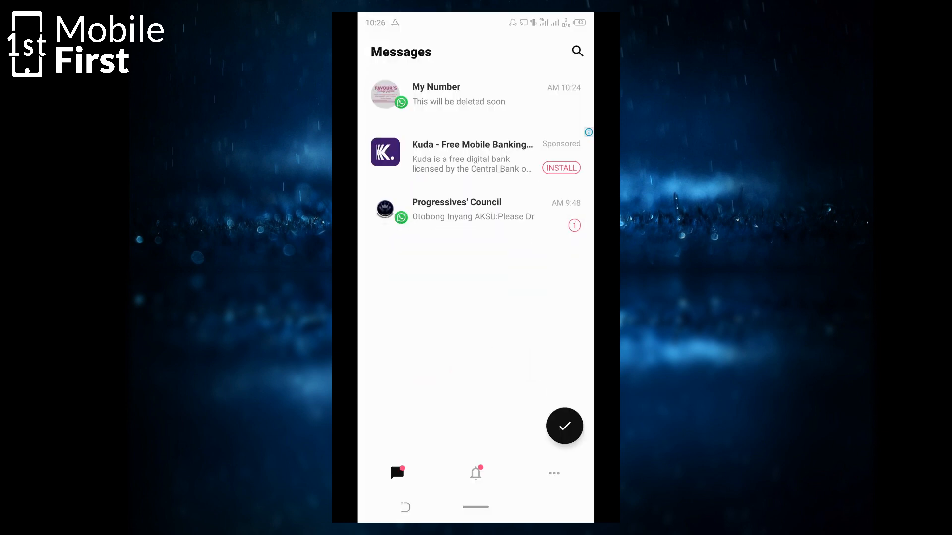
pyautogui.click(457, 94)
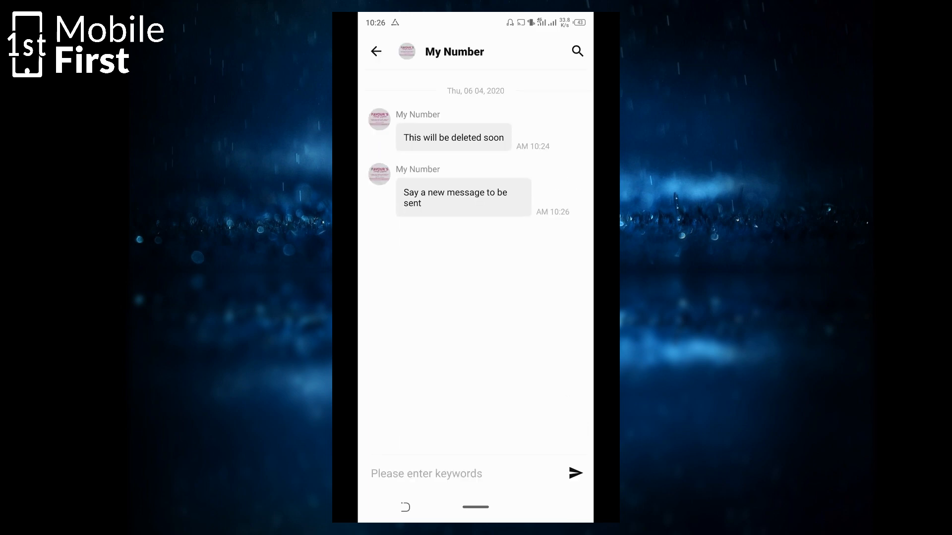